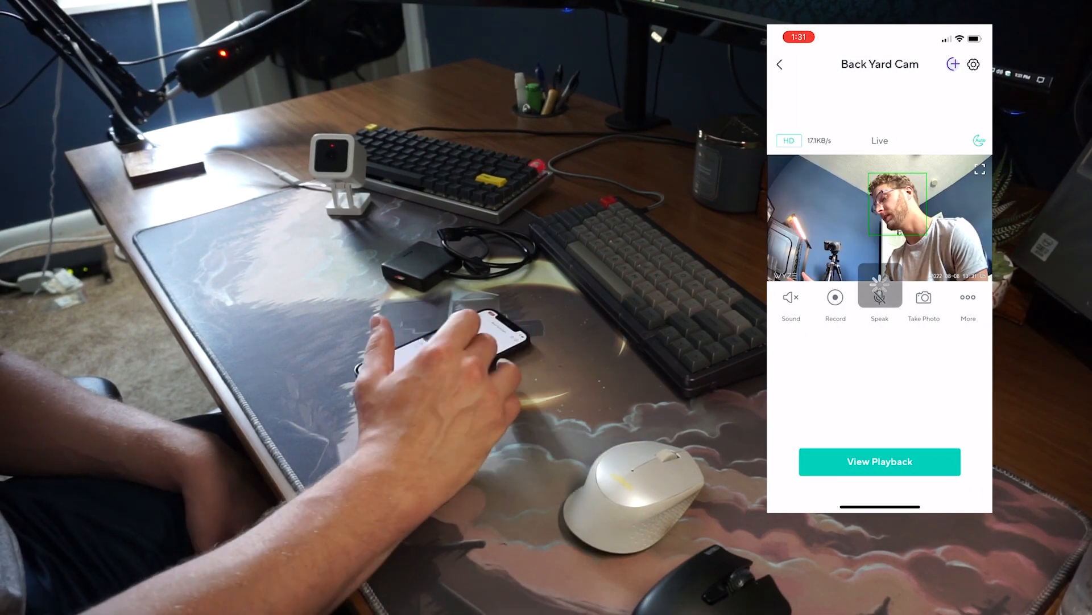
# Step through Back Yard Cam's detection, alarm and advanced settings pages.
pyautogui.click(968, 302)
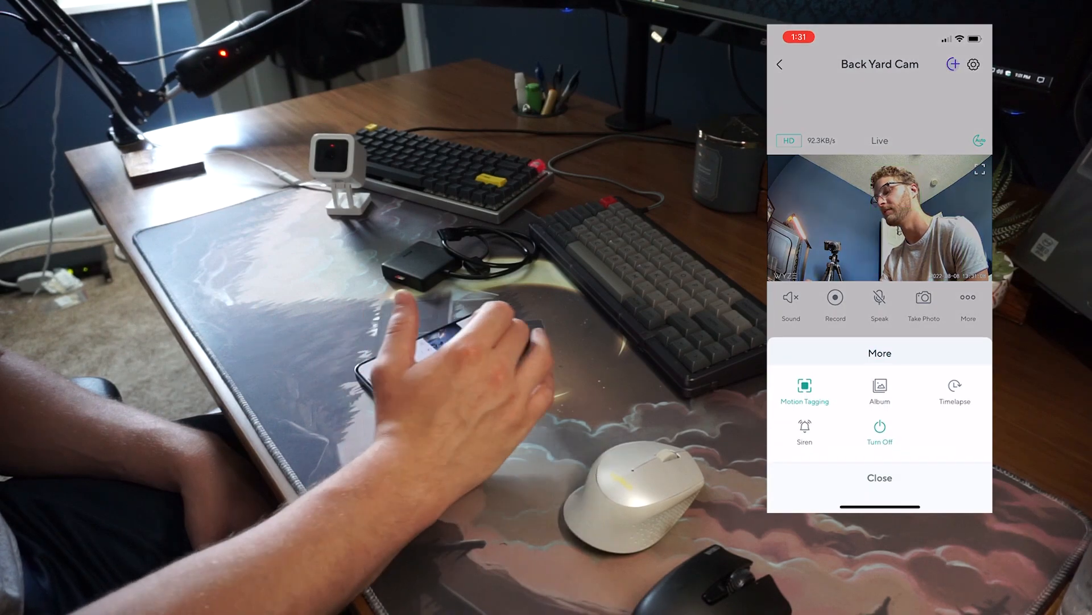
pyautogui.click(973, 64)
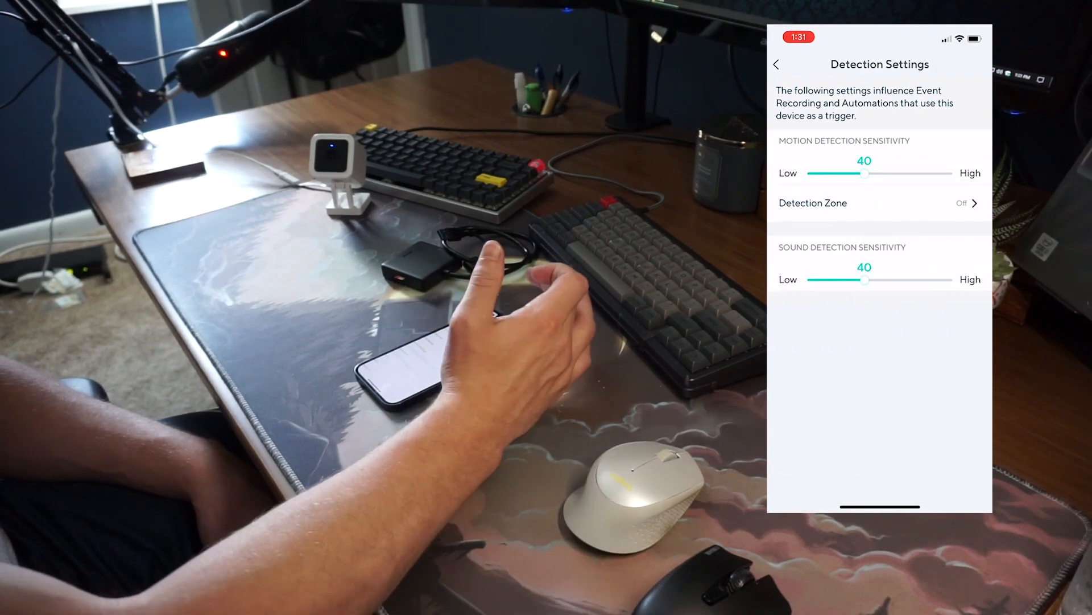
pyautogui.click(776, 64)
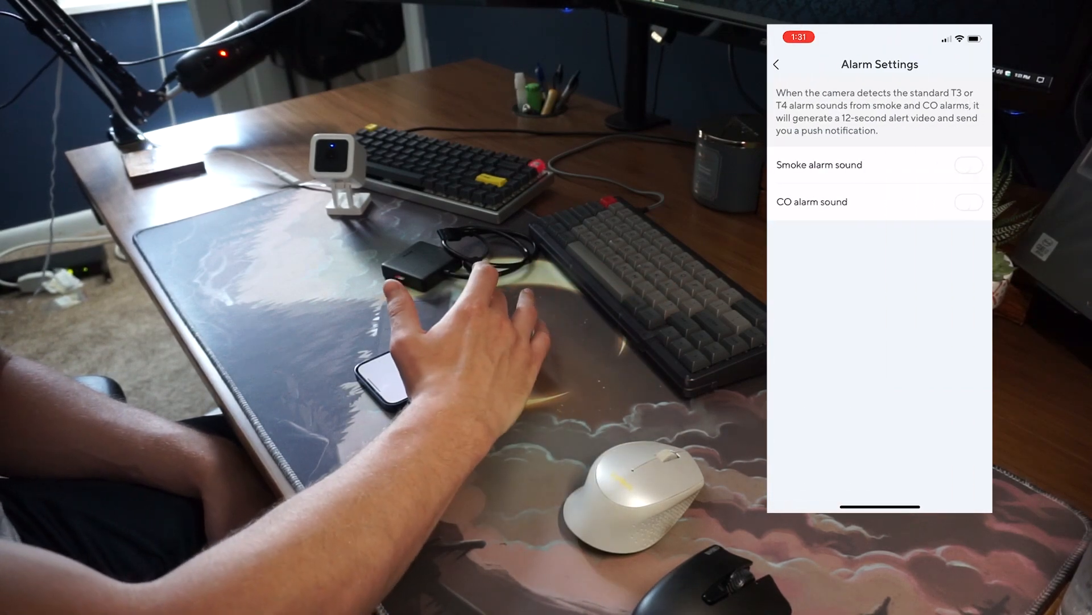
pyautogui.click(776, 63)
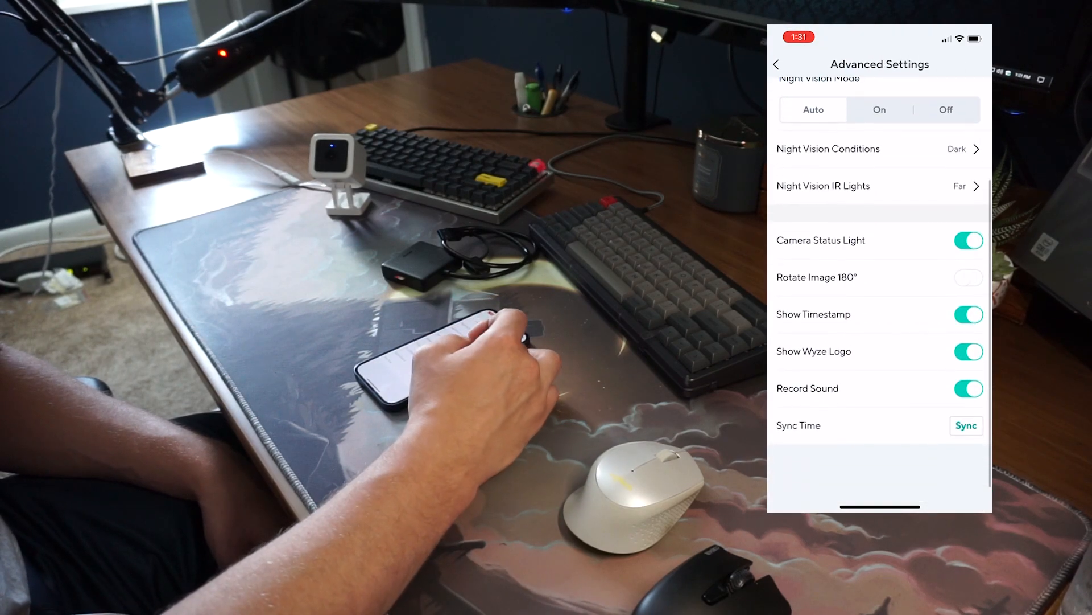
# Read Back Yard Cam's firmware 4.36.3.19 in Device Info, then open Front Porch Cam.
pyautogui.scroll(3)
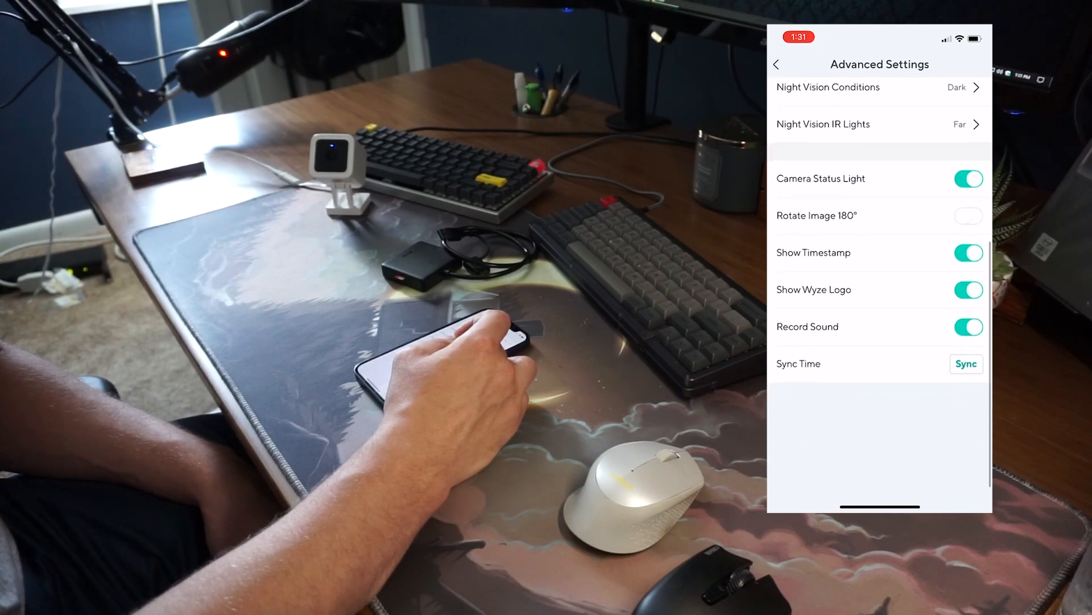
pyautogui.click(776, 64)
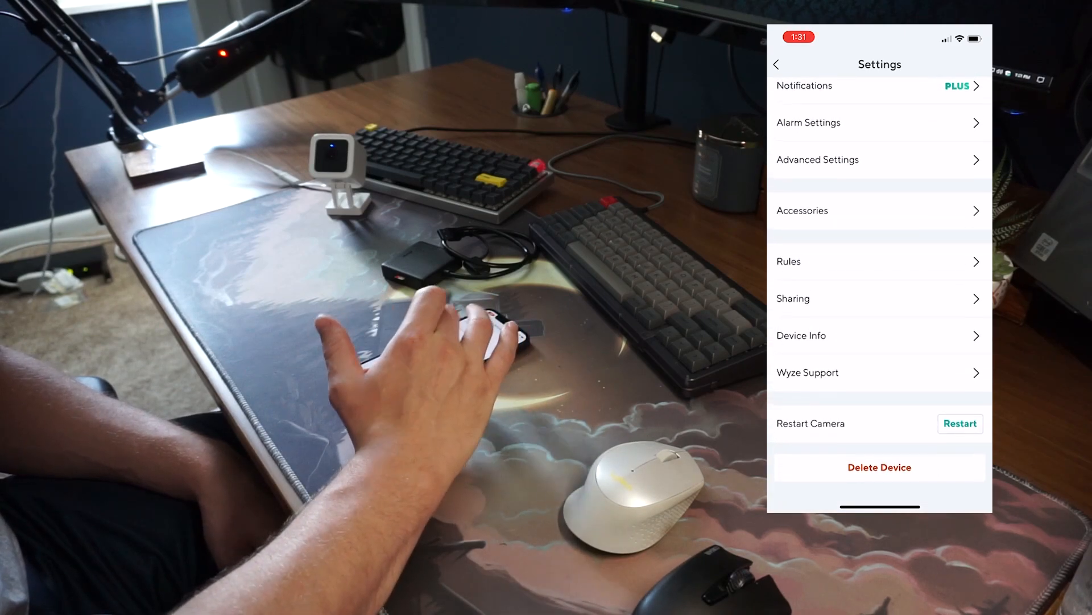
pyautogui.click(801, 336)
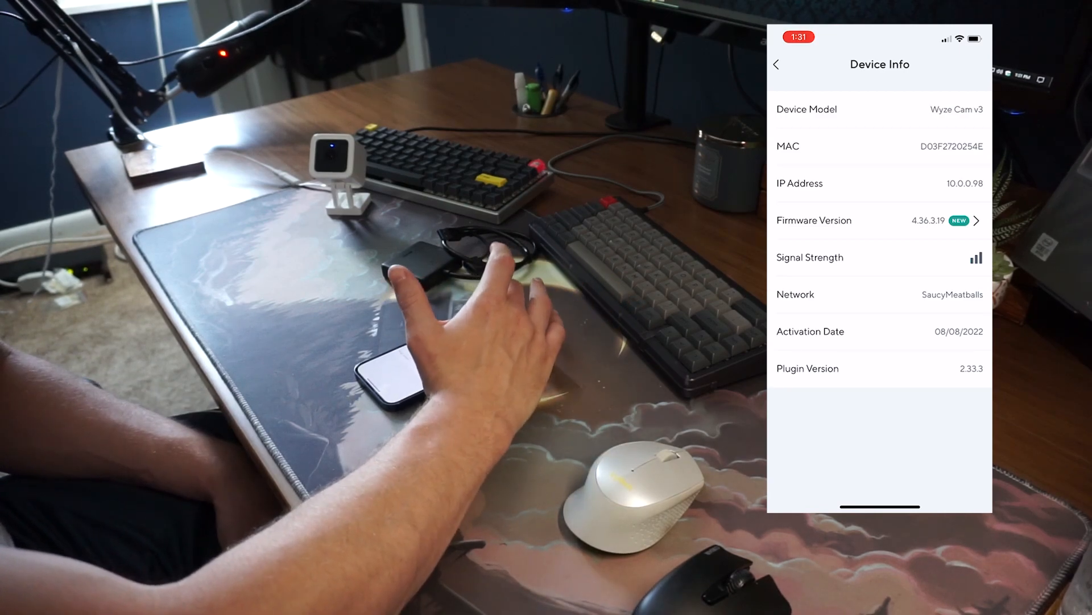
pyautogui.click(777, 64)
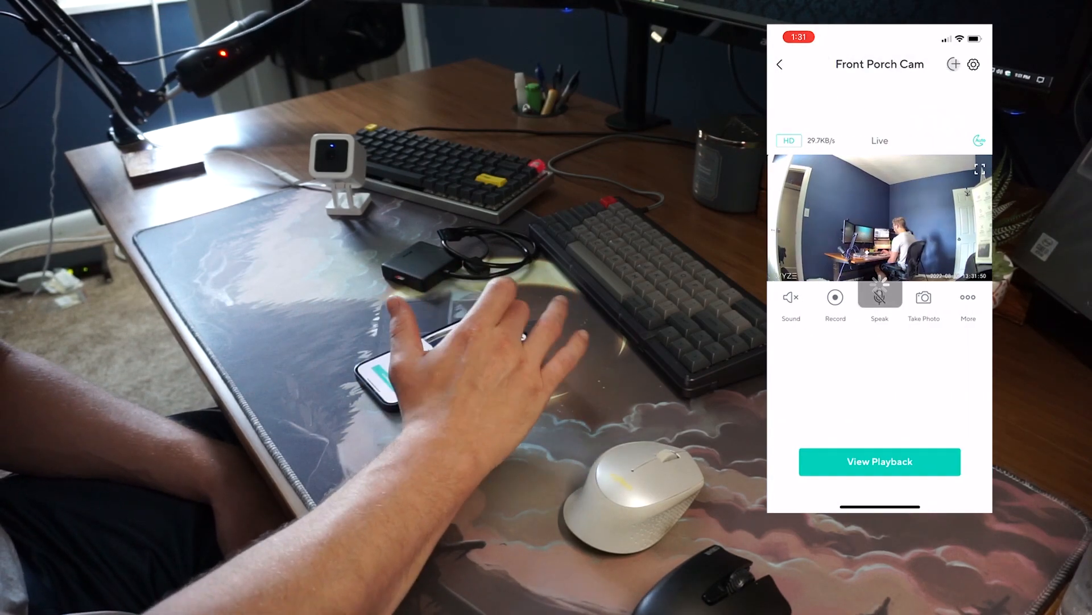
# View Front Porch Cam's RTSP details in Advanced Settings, confirming it's enabled with a local URL.
pyautogui.click(973, 65)
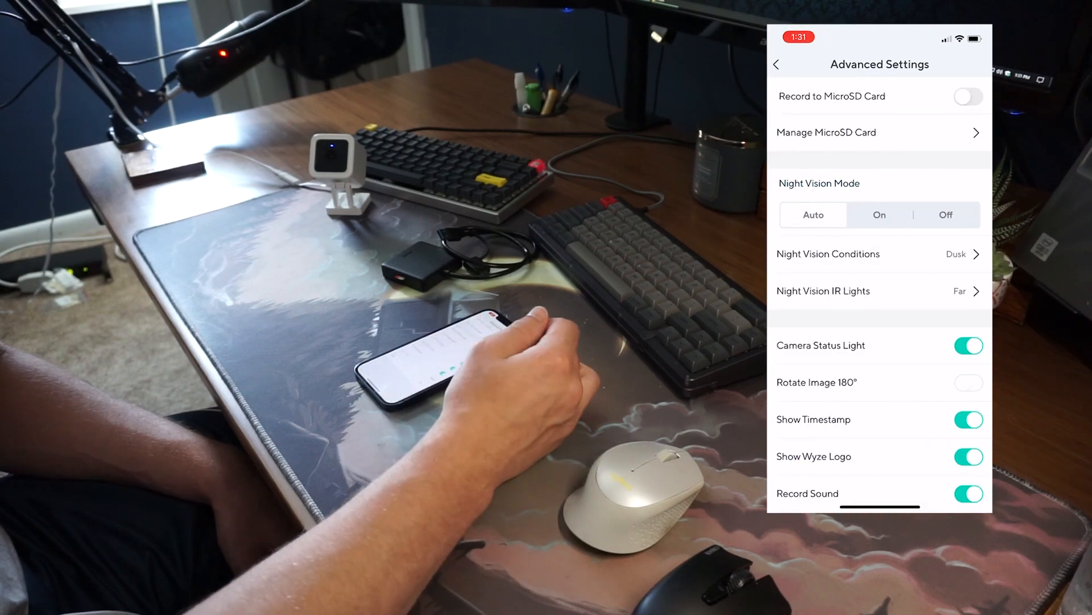
pyautogui.scroll(-3)
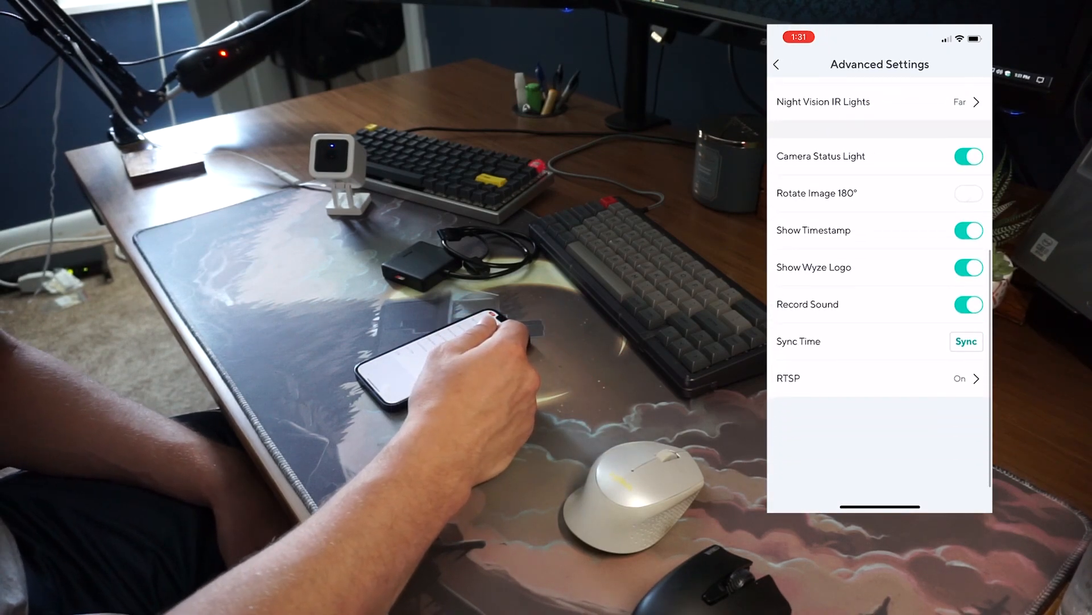
pyautogui.click(879, 377)
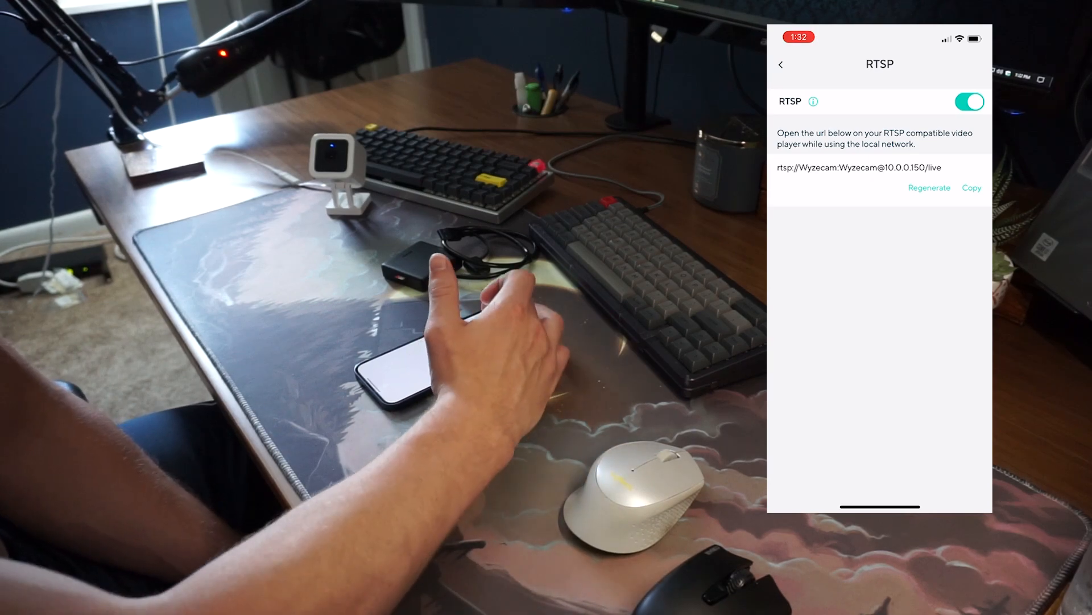
pyautogui.click(780, 64)
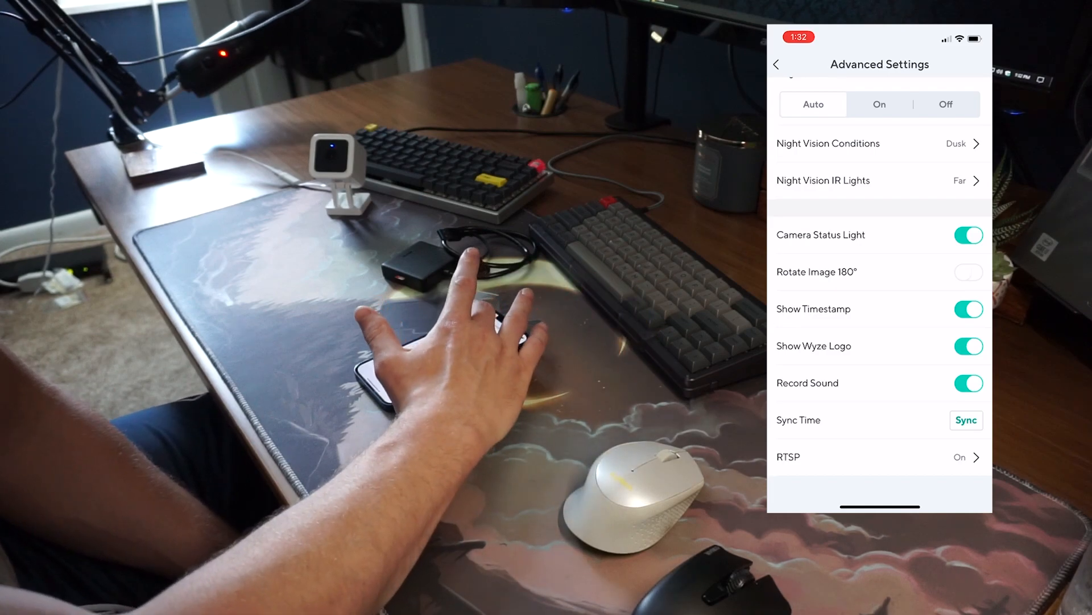
# Read Front Porch Cam's firmware 4.61.0.3 in Device Info and return to live view.
pyautogui.click(775, 64)
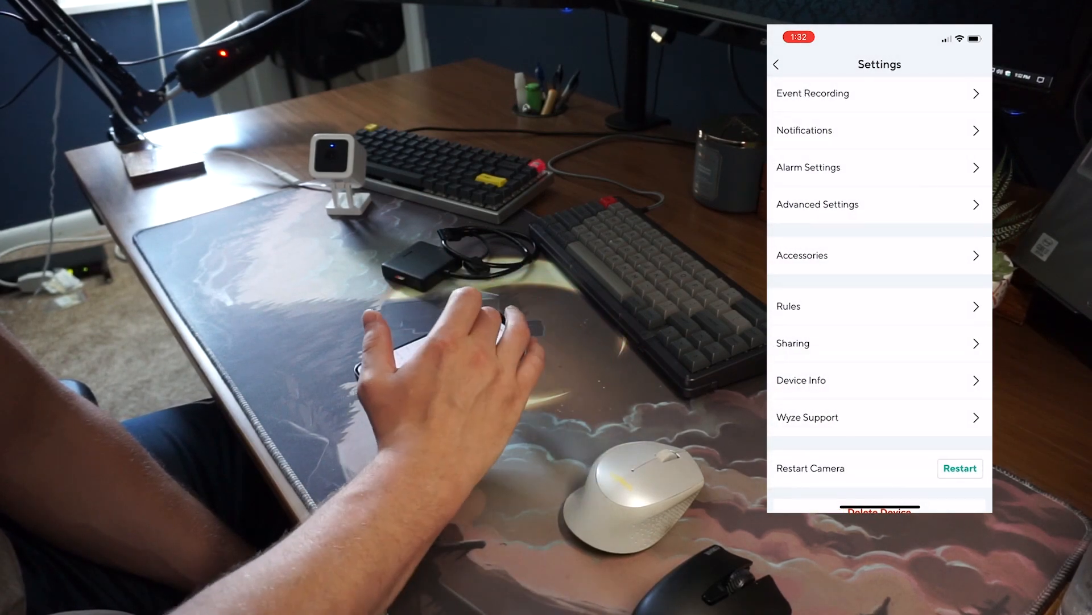
pyautogui.click(801, 380)
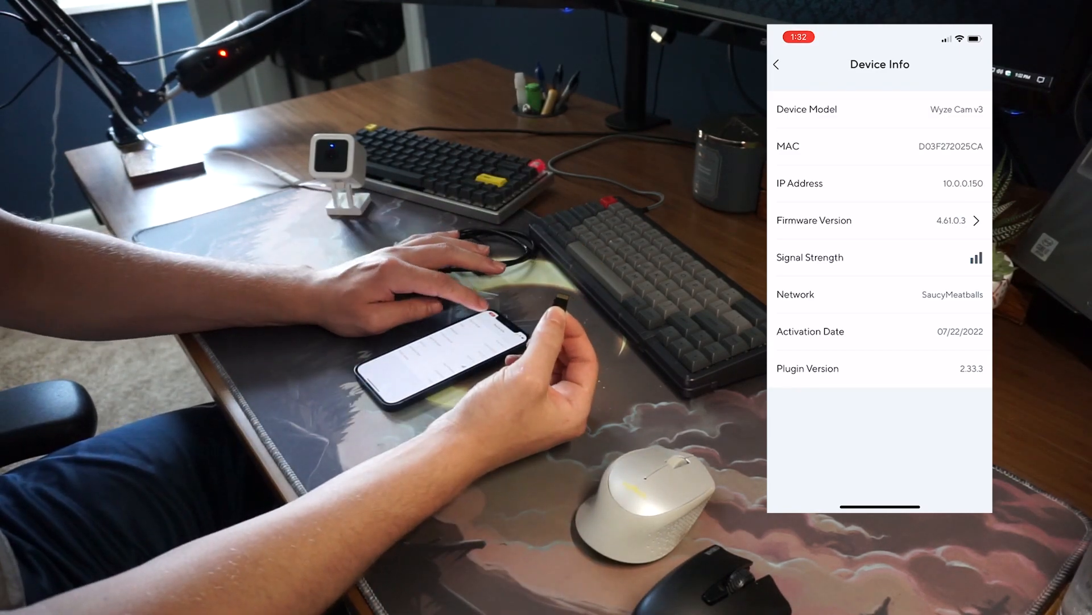
pyautogui.click(776, 64)
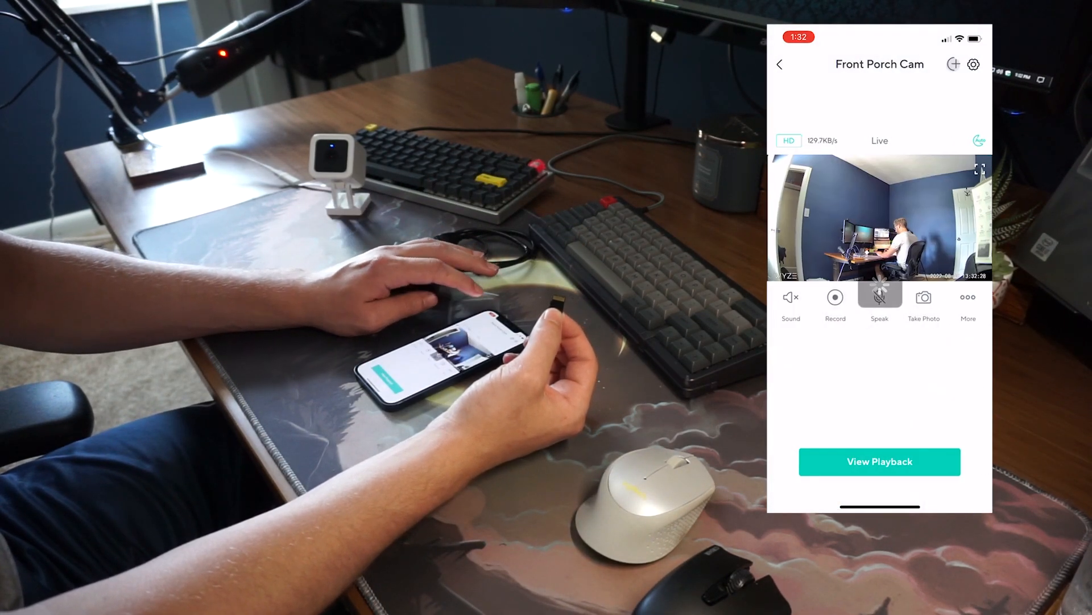